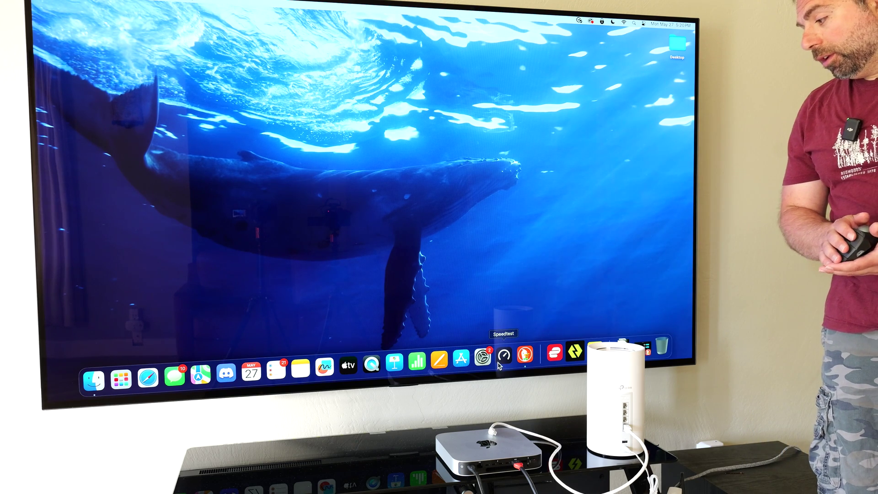
Step: Launch Speedtest from the Dock and run a test, reaching about 1315 Mbps down and 1607 Mbps up
click(503, 356)
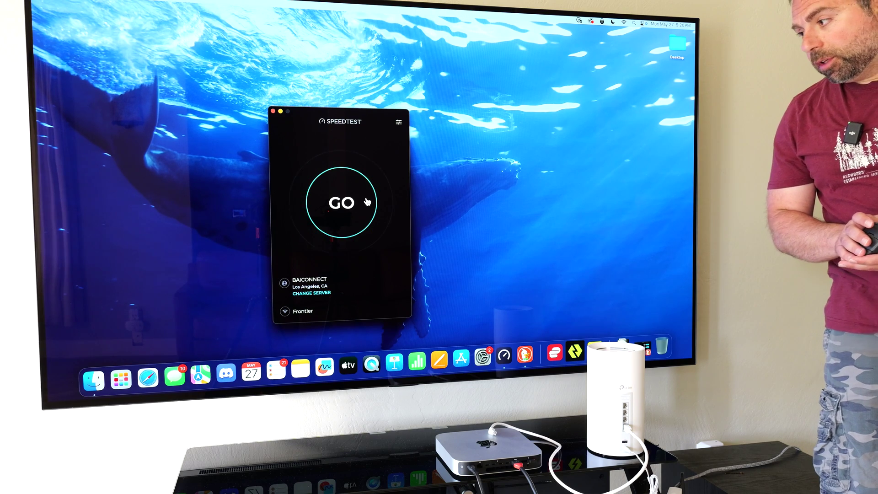
click(341, 202)
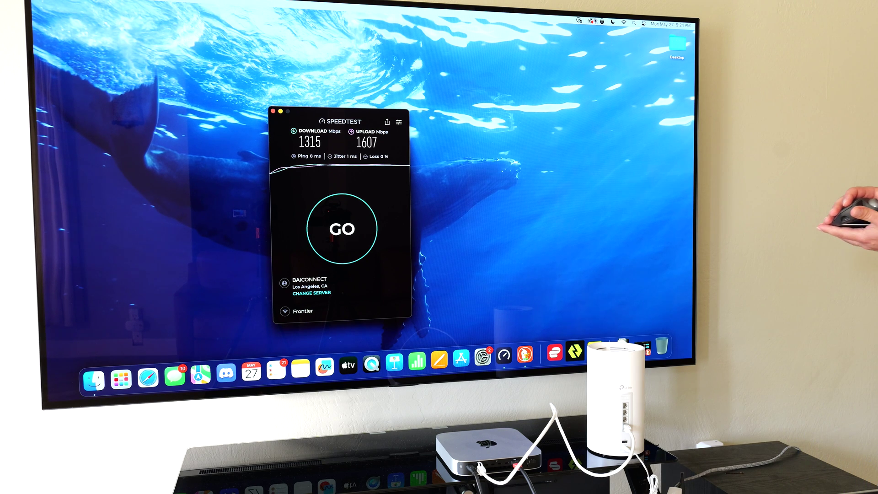
Step: Change the server to Frontier (Los Angeles) and rerun, reaching about 2334/2342 Mbps
click(620, 22)
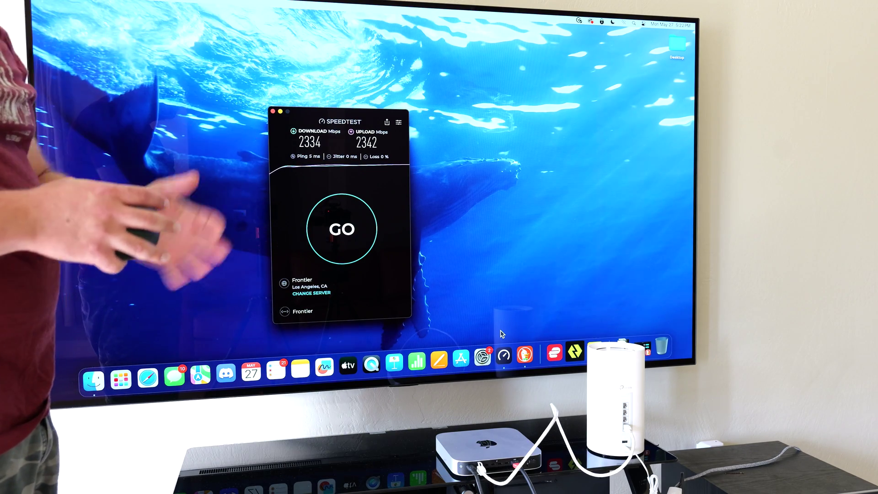
mouse_move(505, 361)
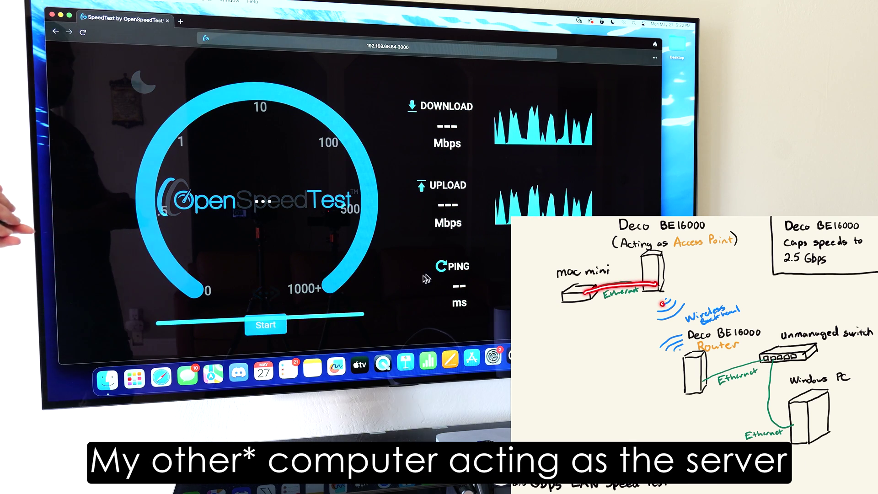
Step: Start the local OpenSpeedTest run, with download climbing past about 2200 Mbps
click(267, 325)
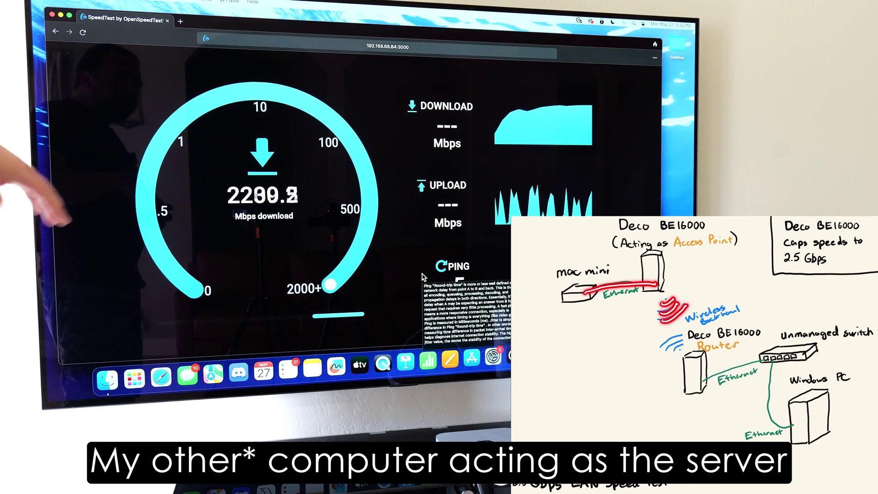